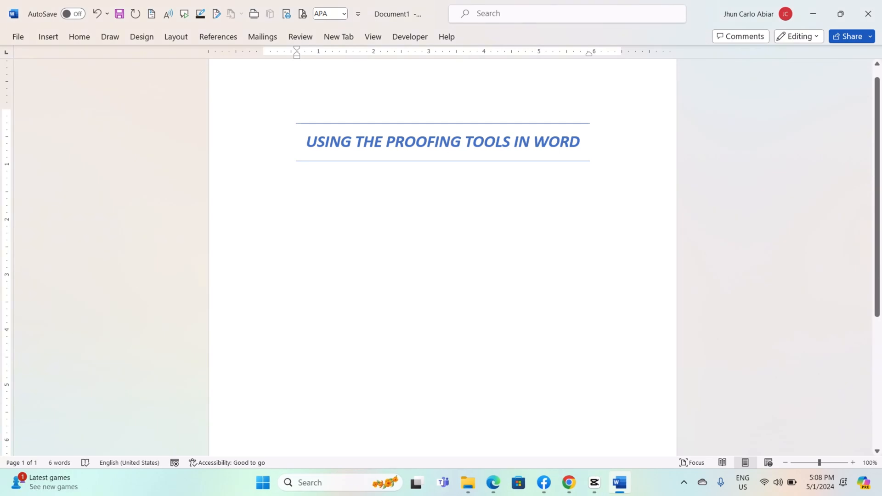
mouse_move(695, 182)
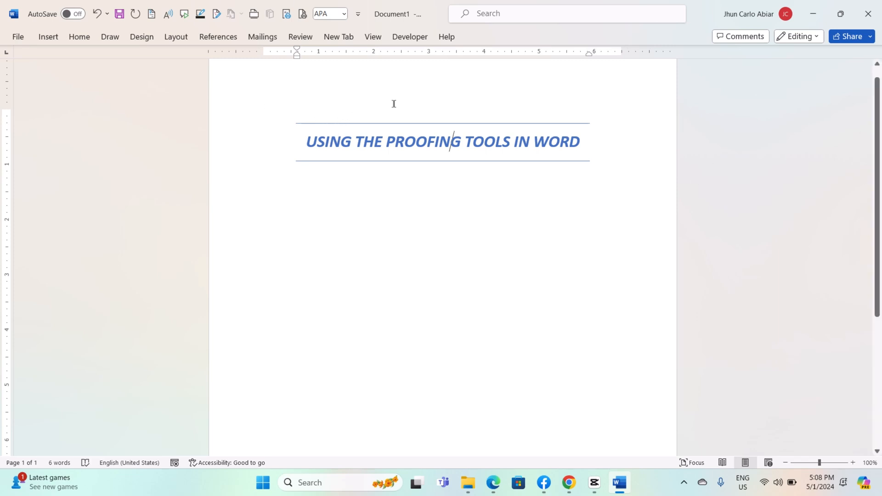
mouse_move(18, 38)
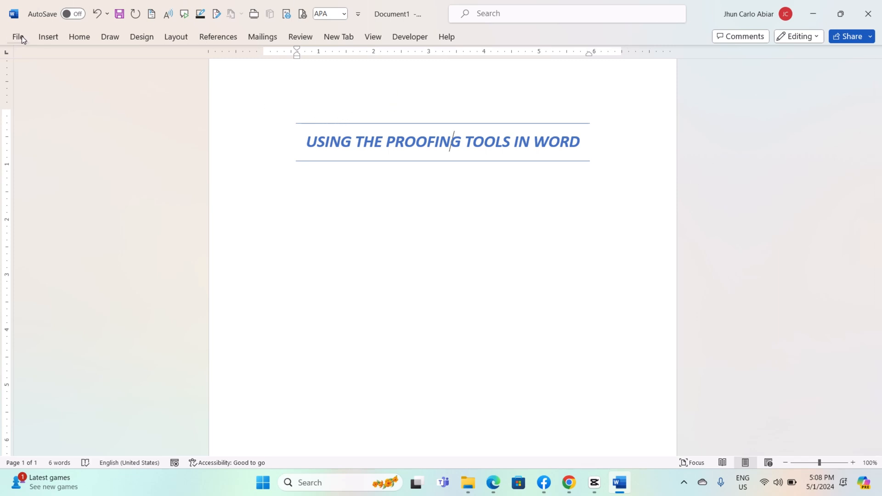
Open the Word Options dialog from the File backstage menu.
click(16, 37)
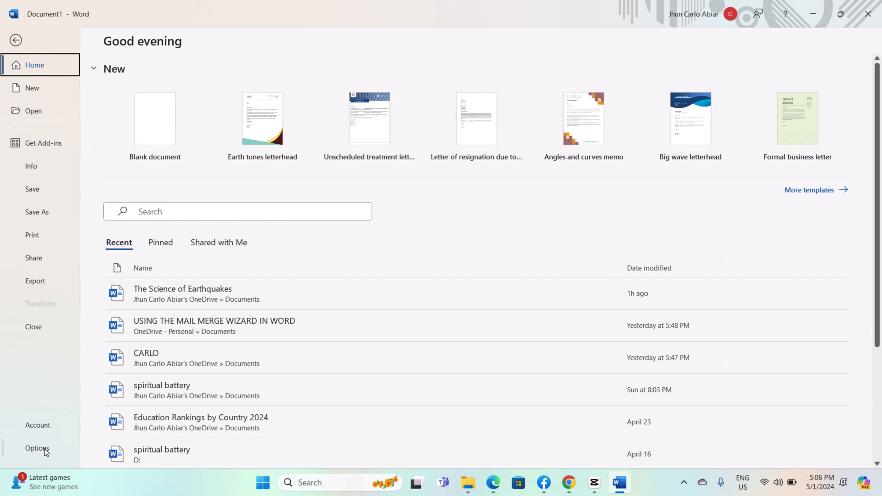
click(33, 451)
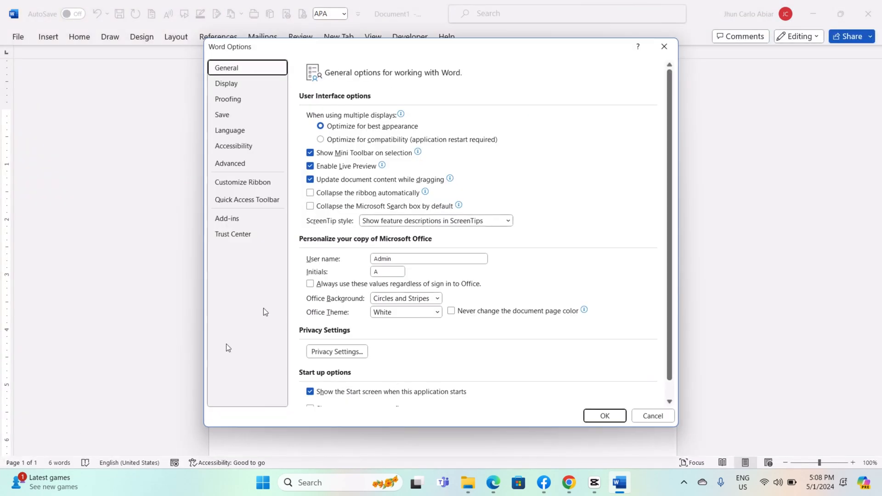
mouse_move(249, 102)
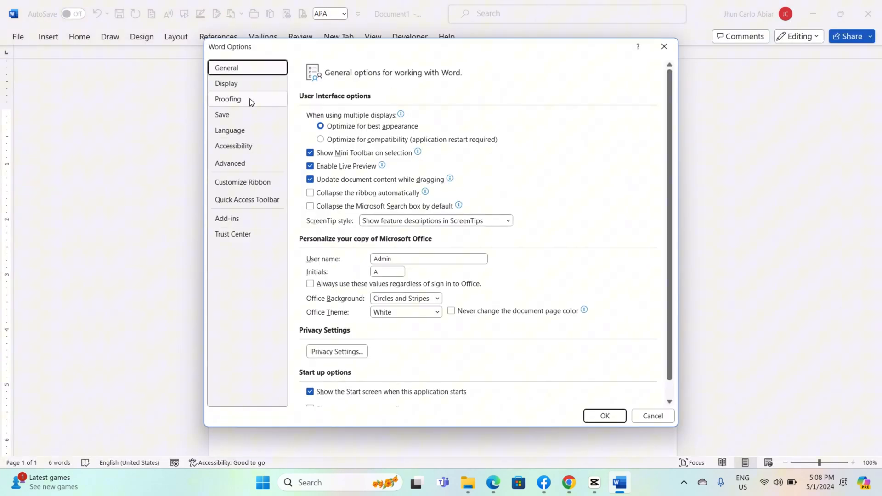
In Proofing, keep 'Ignore words in UPPERCASE' on and uncheck 'Ignore words that contain numbers'.
click(228, 99)
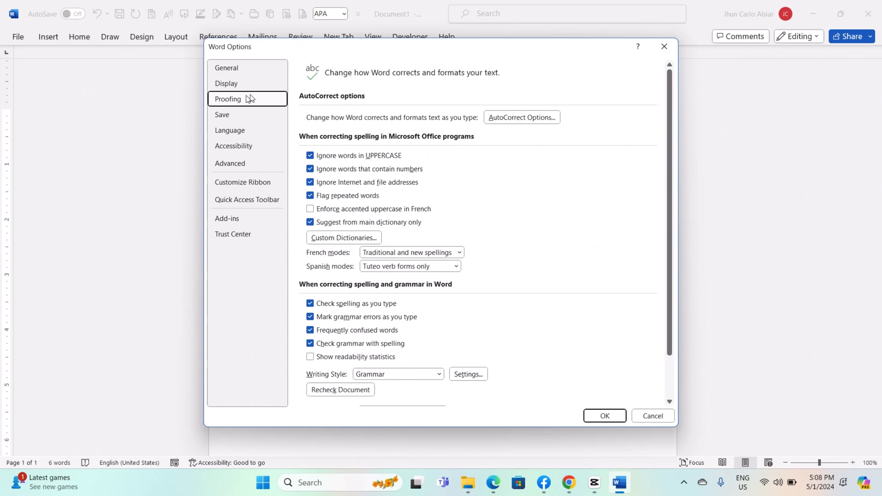
mouse_move(243, 101)
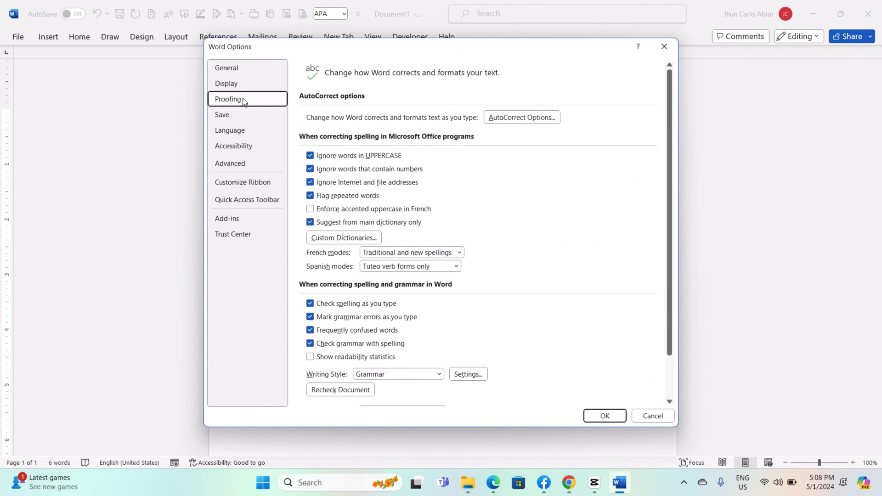
mouse_move(415, 98)
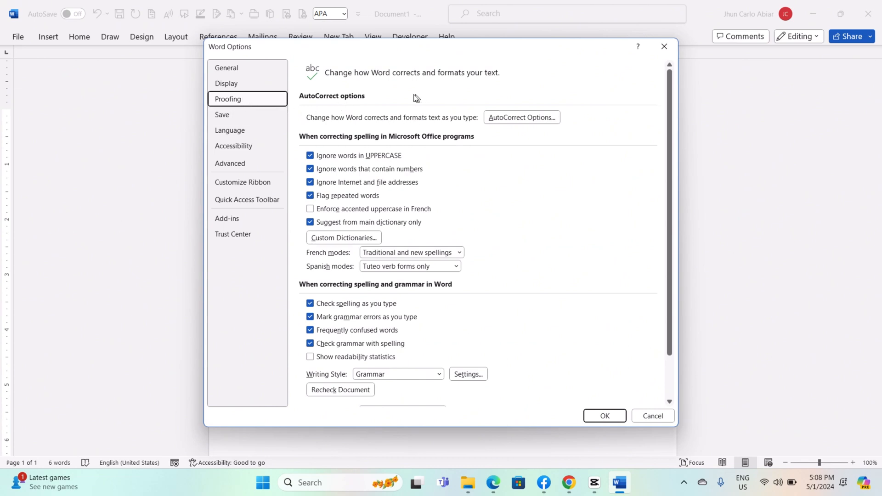
mouse_move(453, 142)
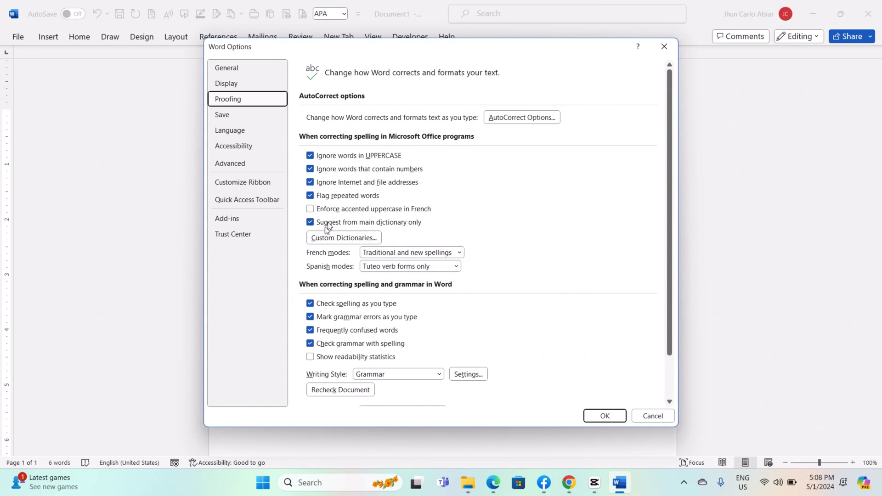
click(310, 155)
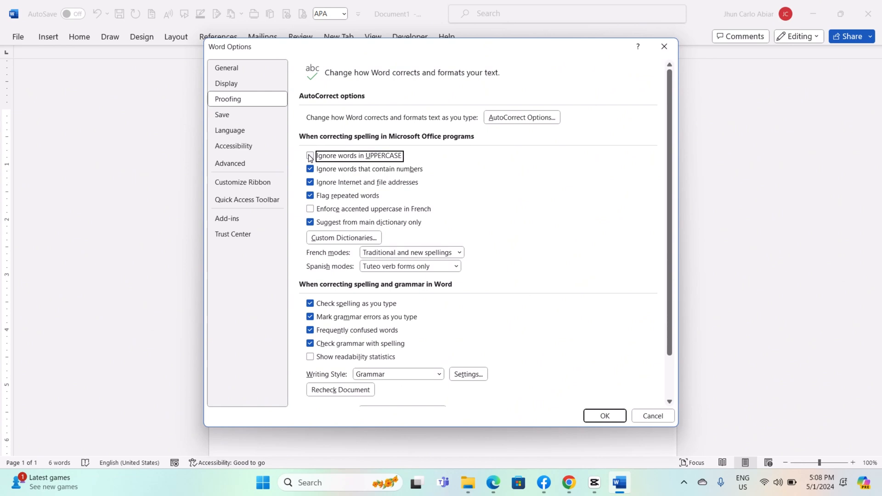
click(311, 155)
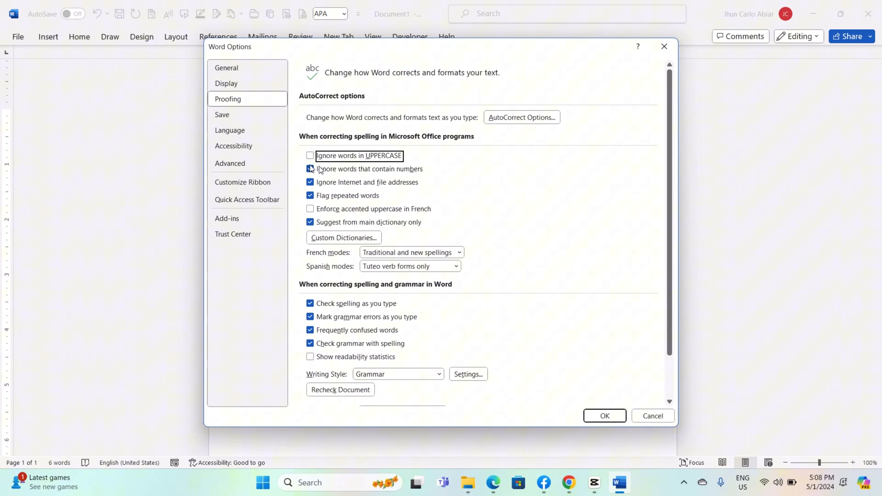
click(310, 169)
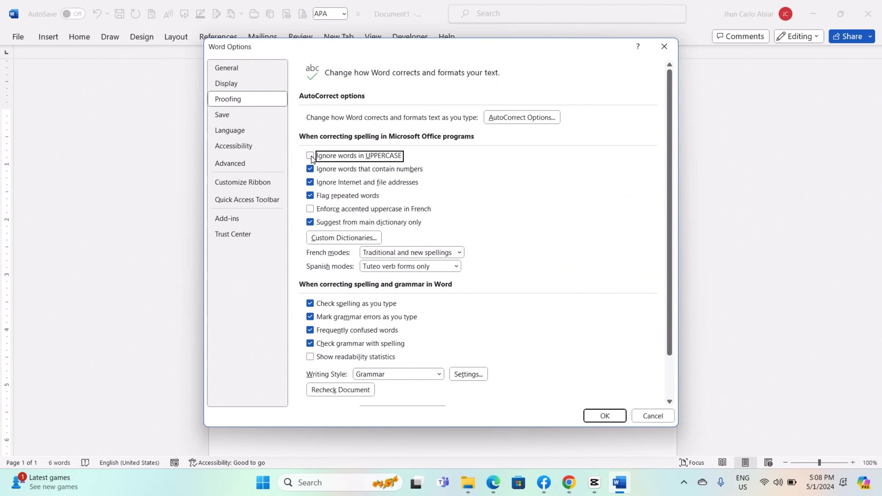
click(310, 155)
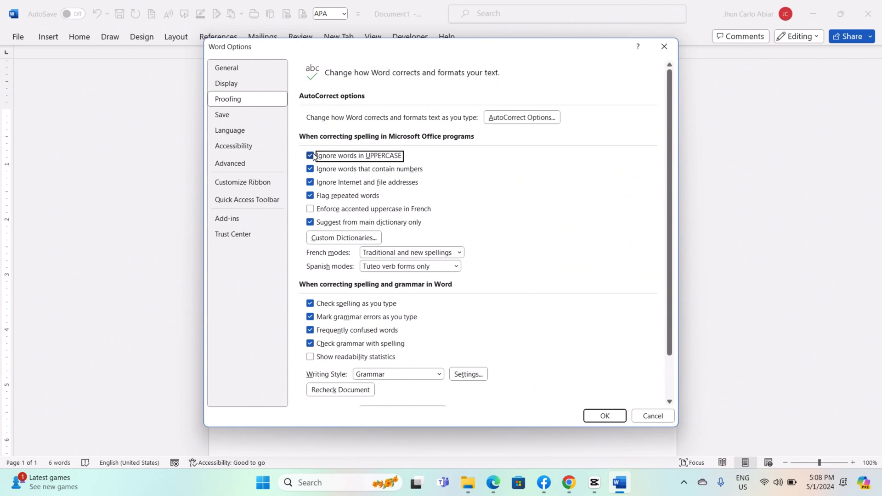
click(310, 169)
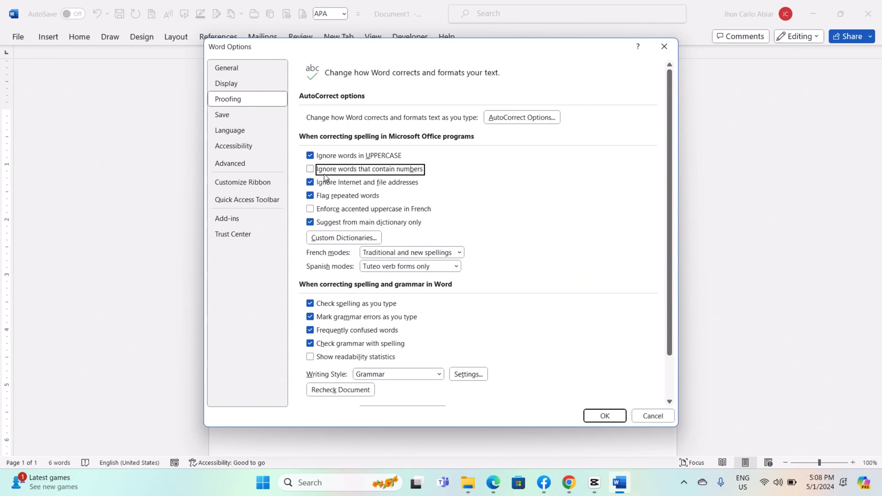
mouse_move(334, 180)
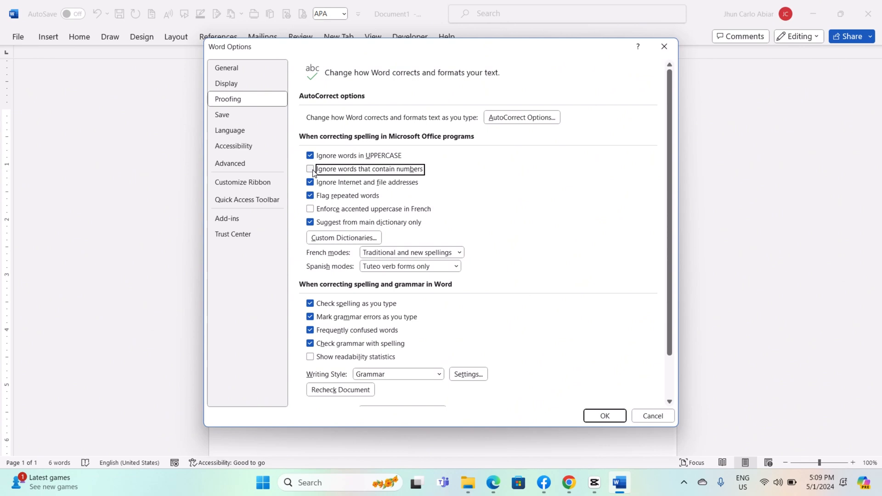
Re-enable ignoring words with numbers and Internet/file addresses, and review repeated-word flagging.
click(309, 169)
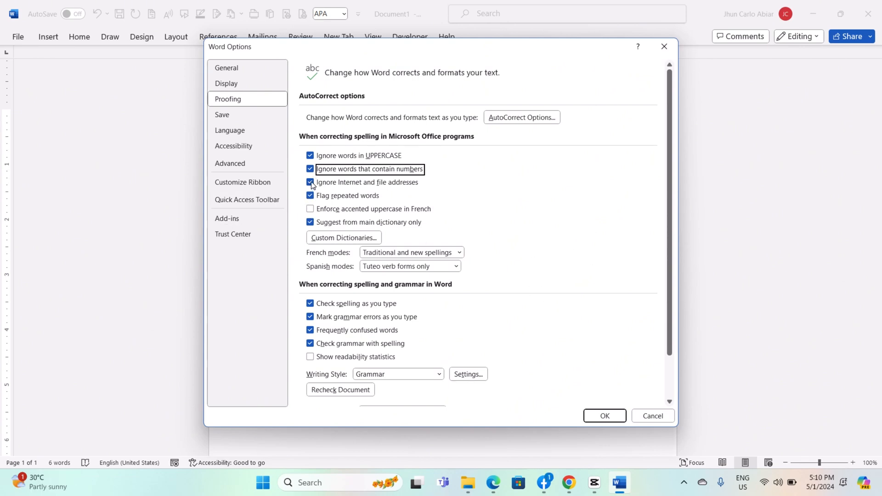
click(311, 182)
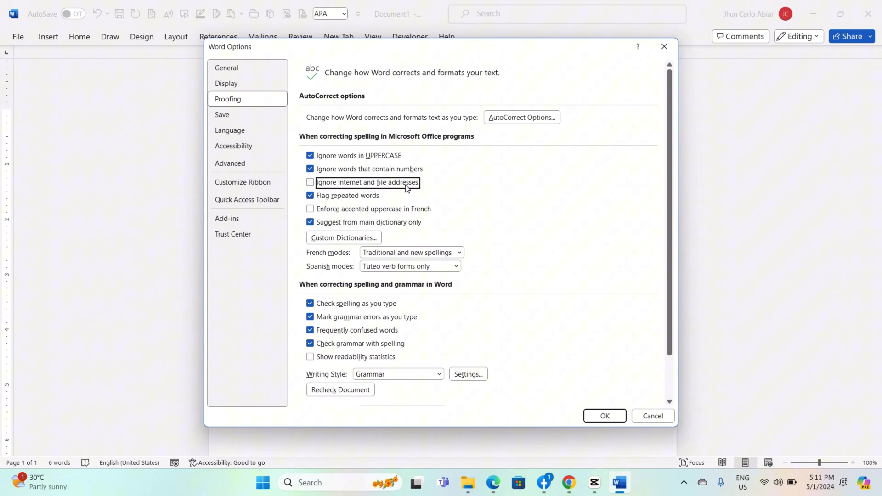
mouse_move(421, 192)
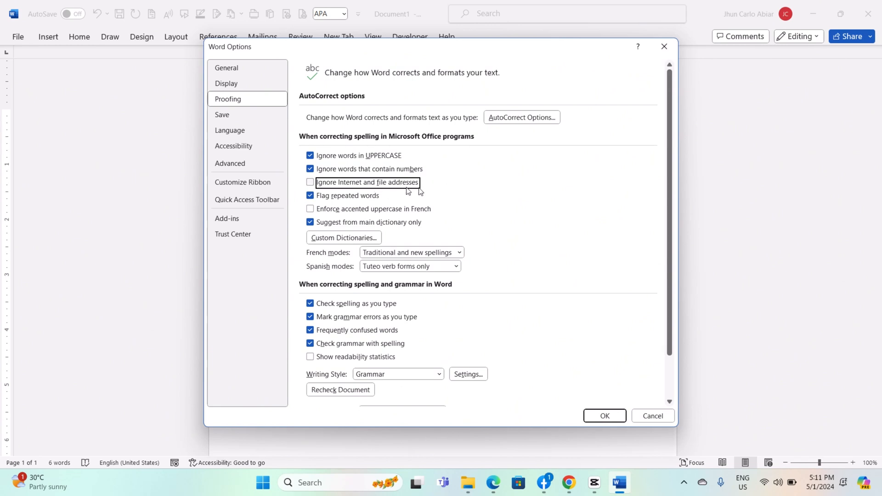
click(309, 182)
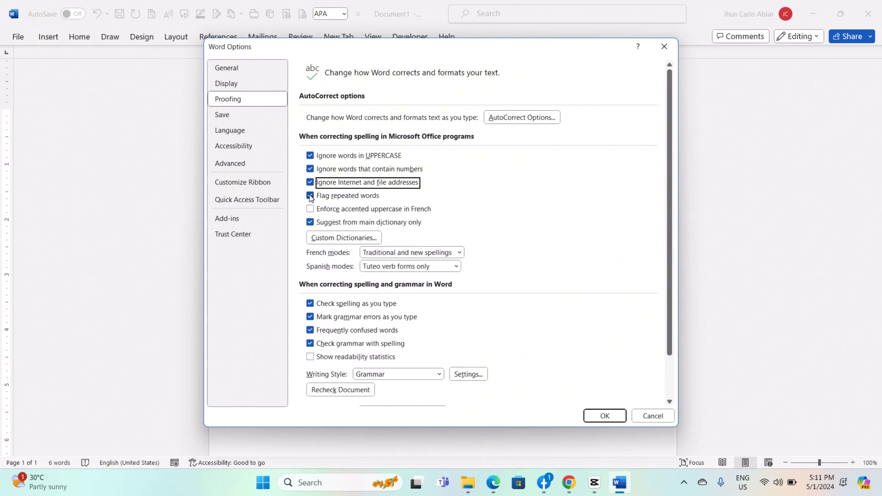
click(310, 196)
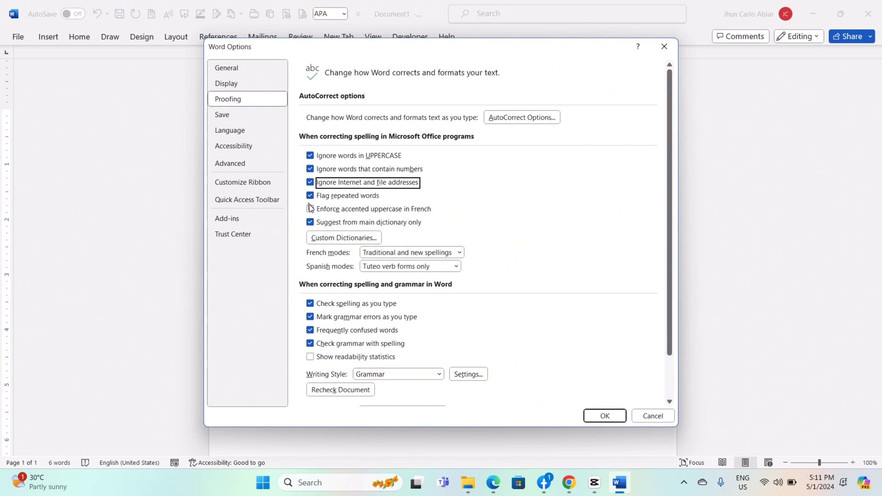
Leave 'Enforce accented uppercase in French' unchecked and tick 'Suggest from main dictionary only'.
click(311, 210)
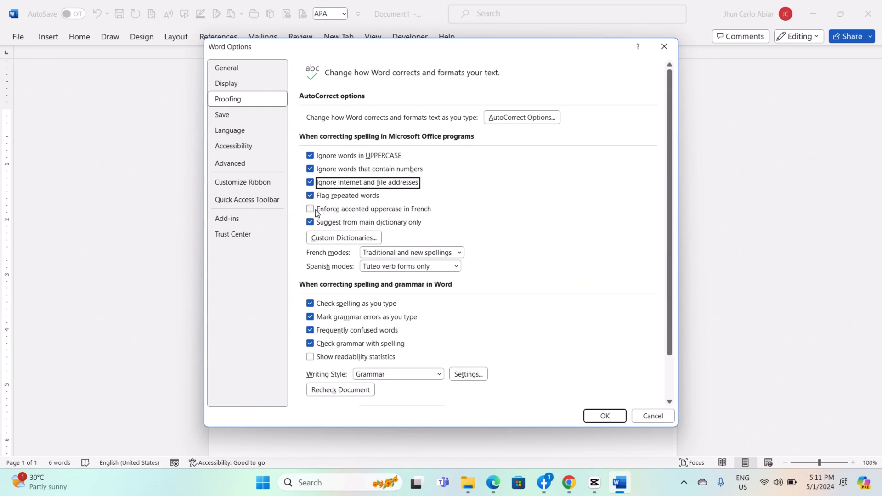
click(311, 210)
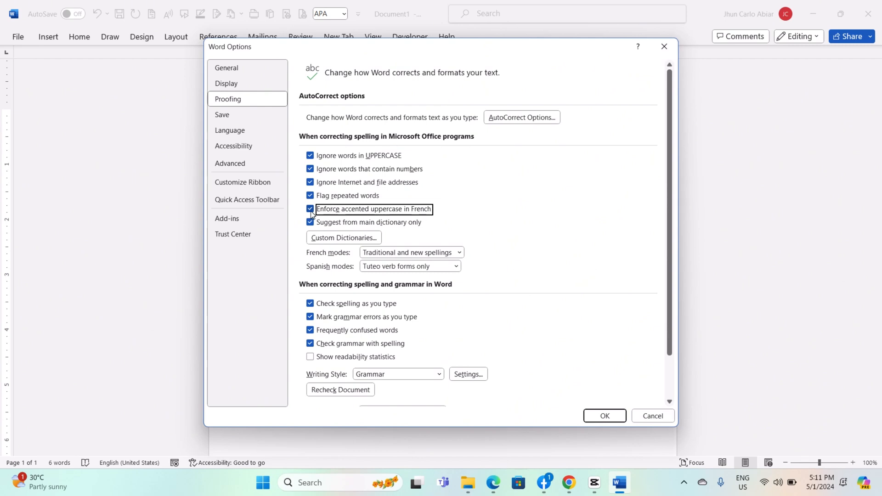
click(310, 209)
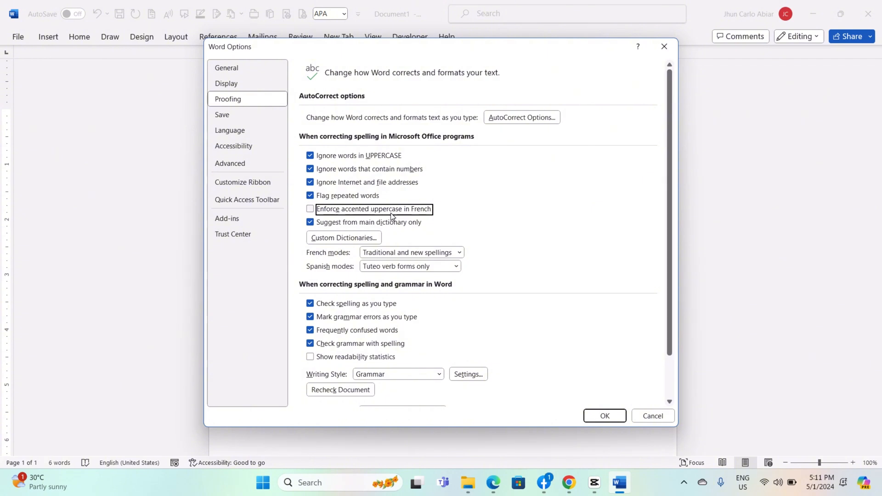
mouse_move(416, 211)
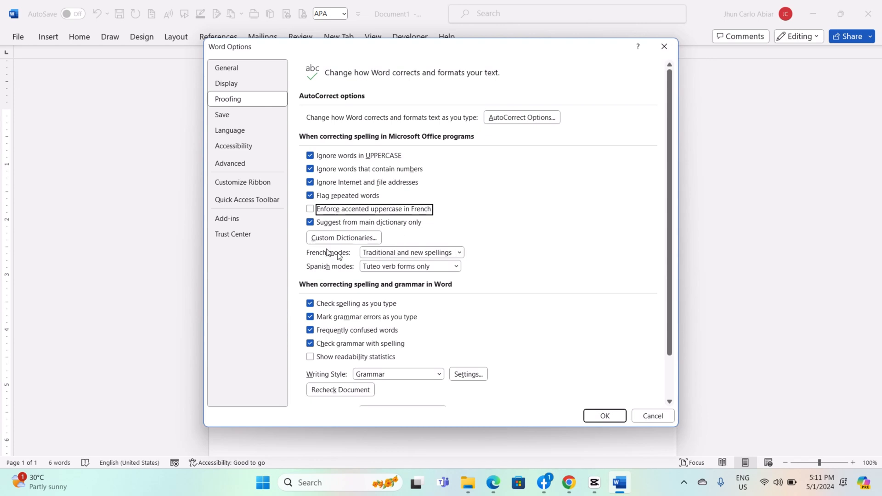
click(310, 222)
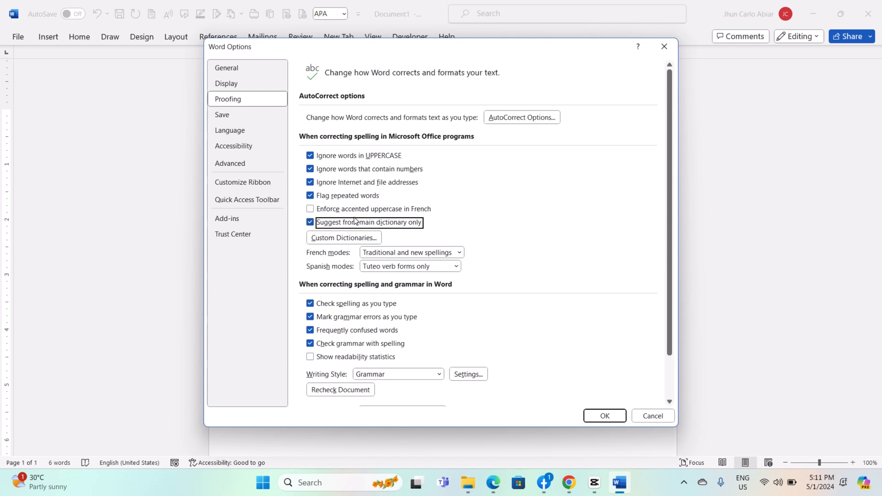
click(310, 222)
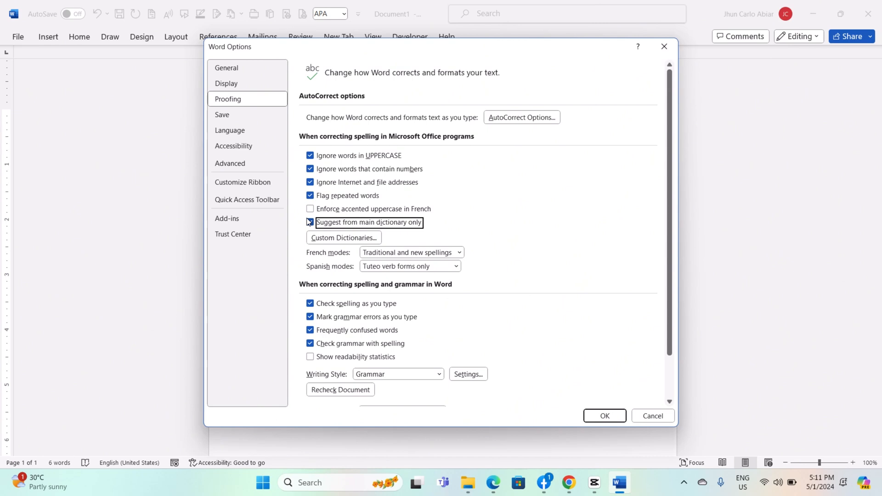
click(344, 237)
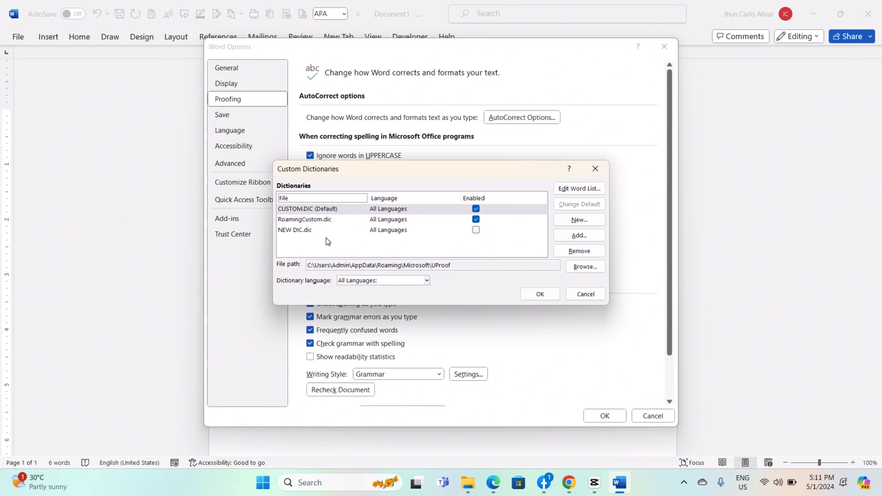
mouse_move(494, 259)
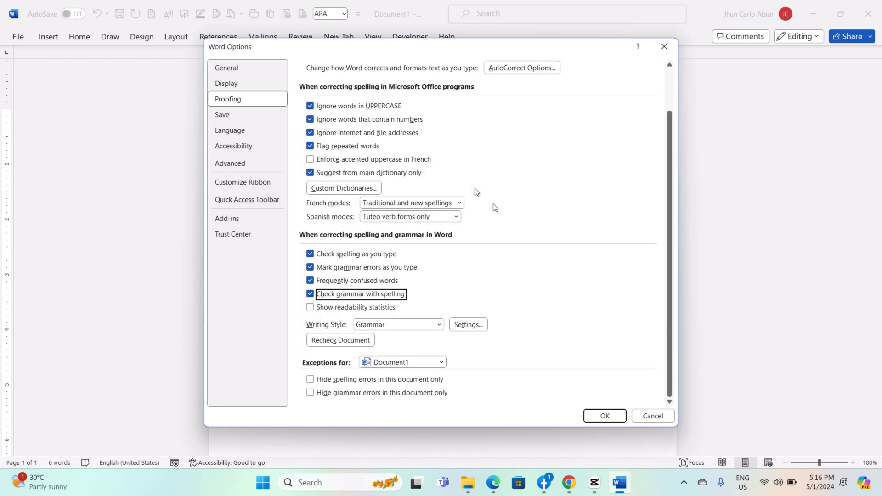
click(311, 254)
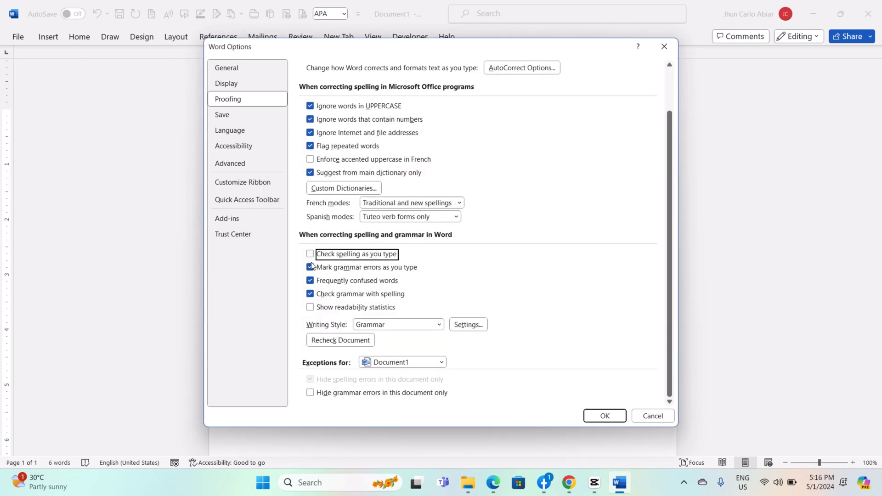
click(310, 267)
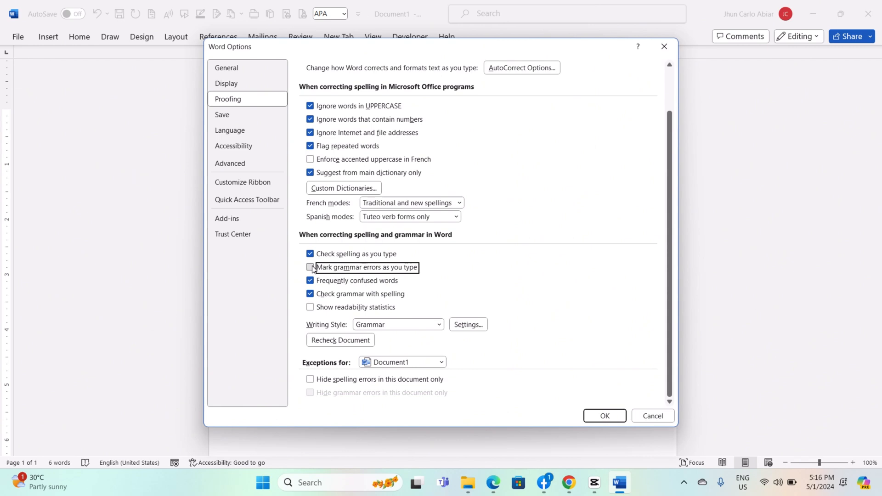
click(310, 268)
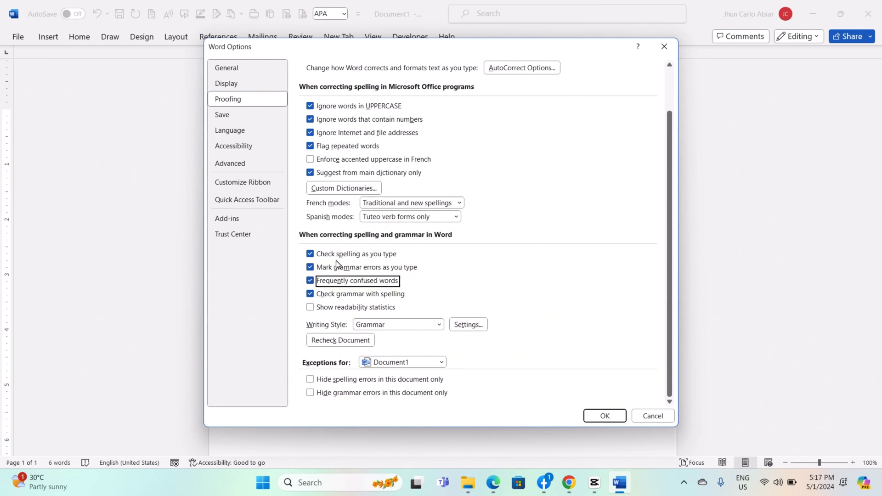
click(310, 294)
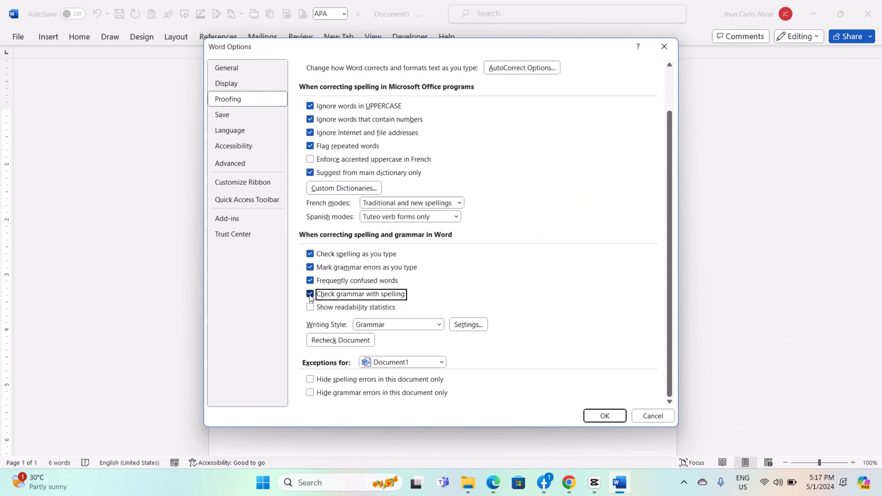
click(311, 281)
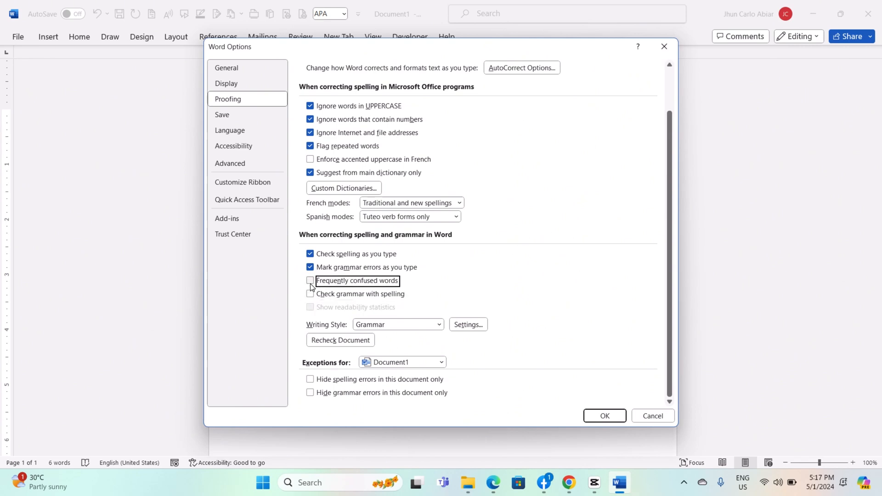
click(310, 280)
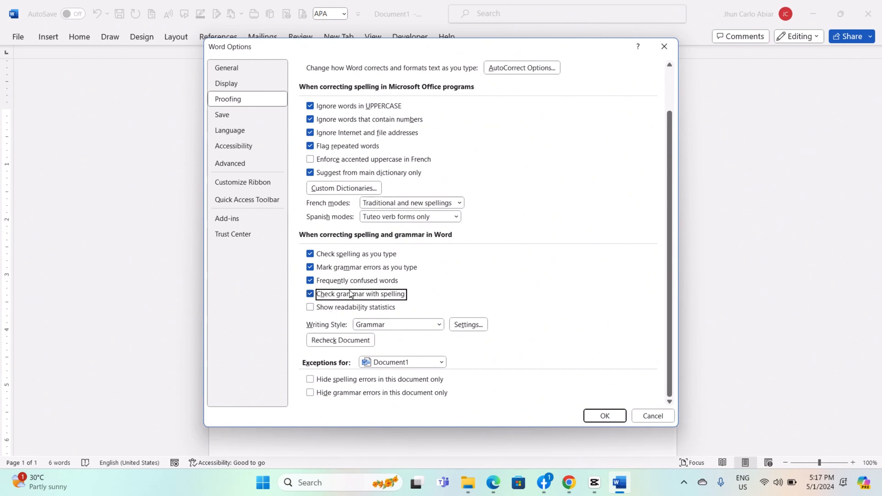
mouse_move(374, 287)
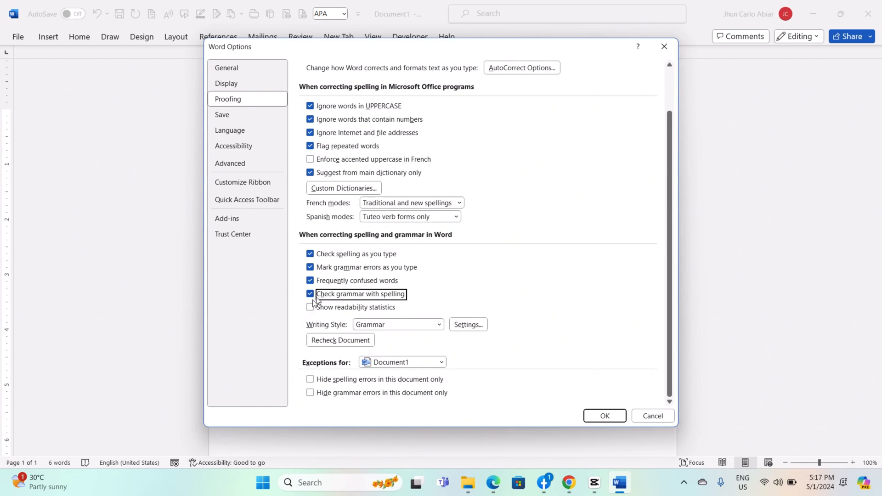
click(310, 294)
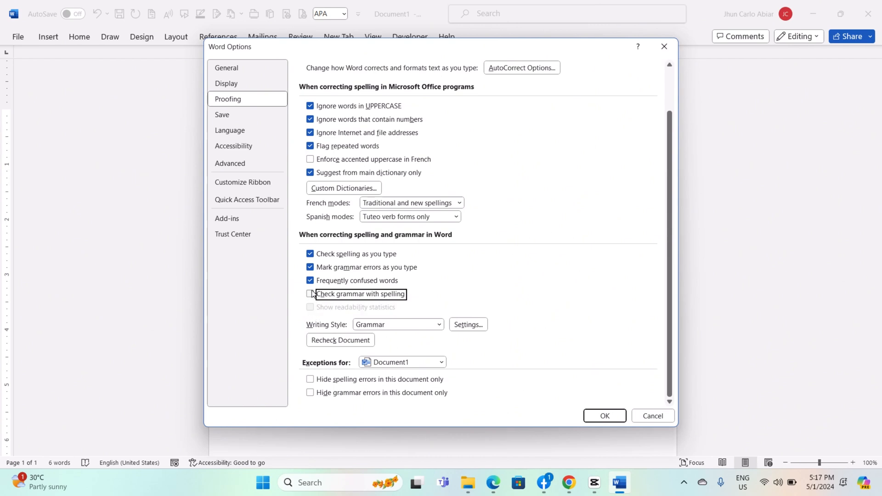
click(310, 294)
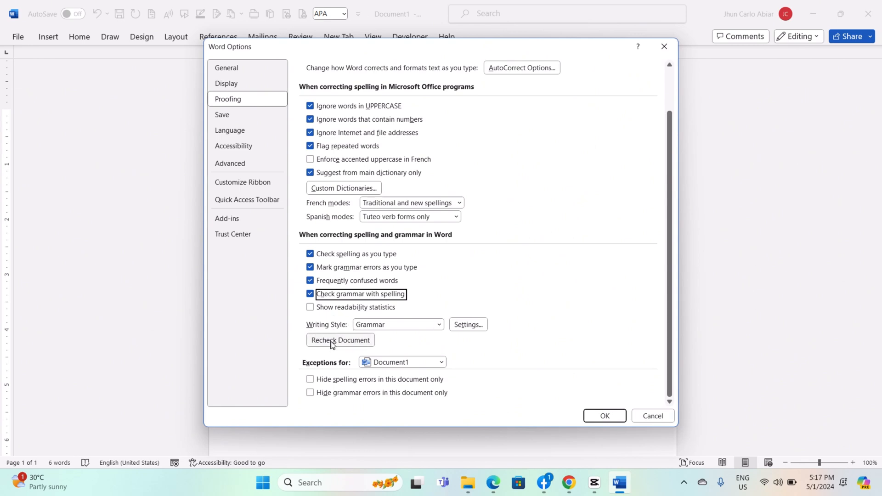
mouse_move(468, 327)
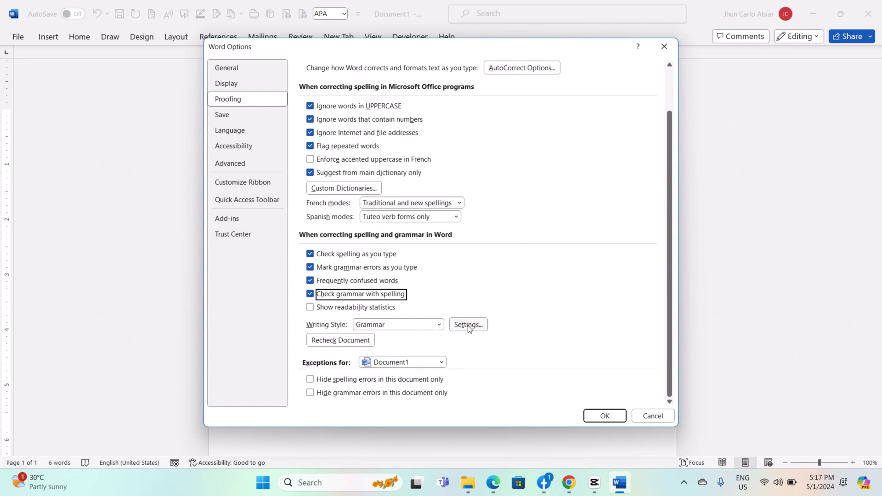
click(467, 325)
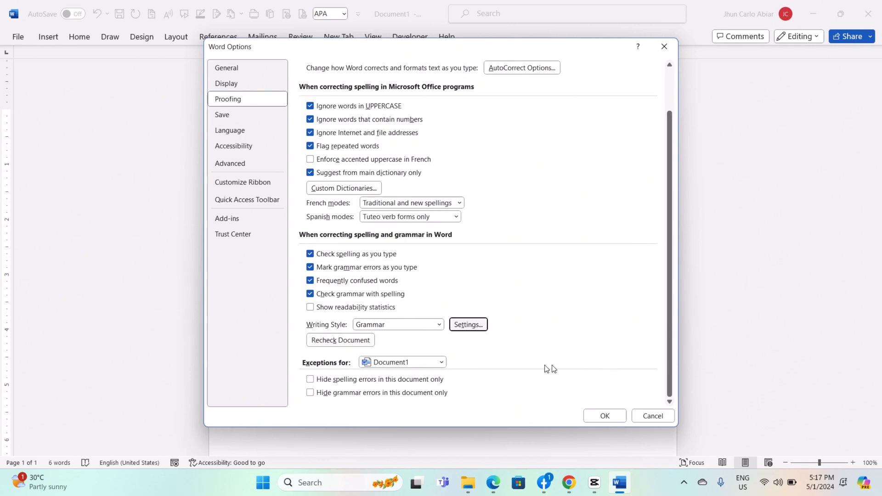
mouse_move(539, 362)
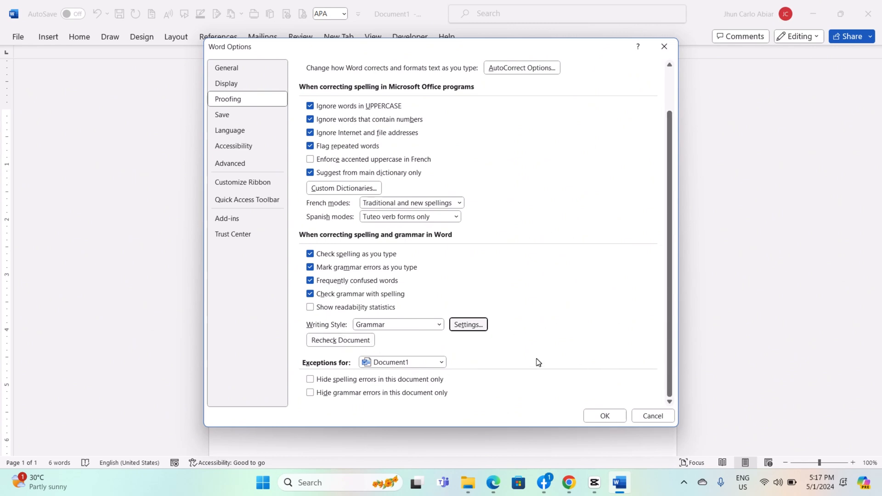
mouse_move(343, 420)
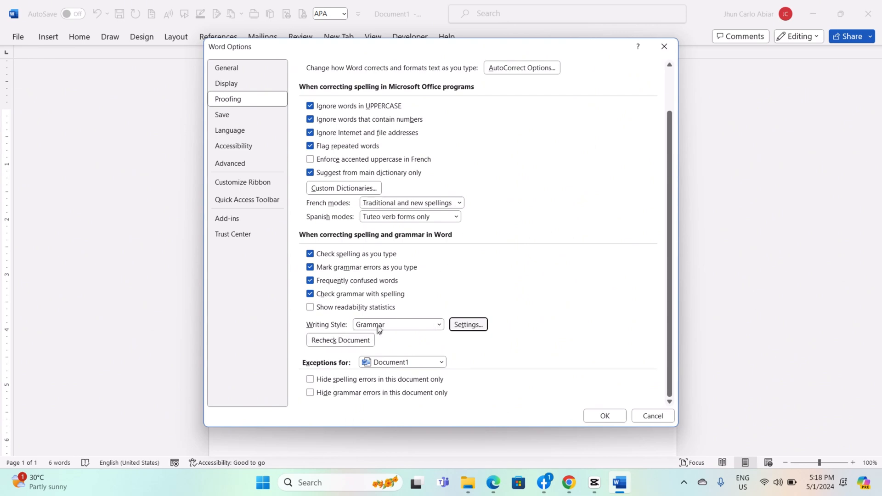
Recheck the document, confirming the reset of ignored spelling and grammar items.
click(340, 340)
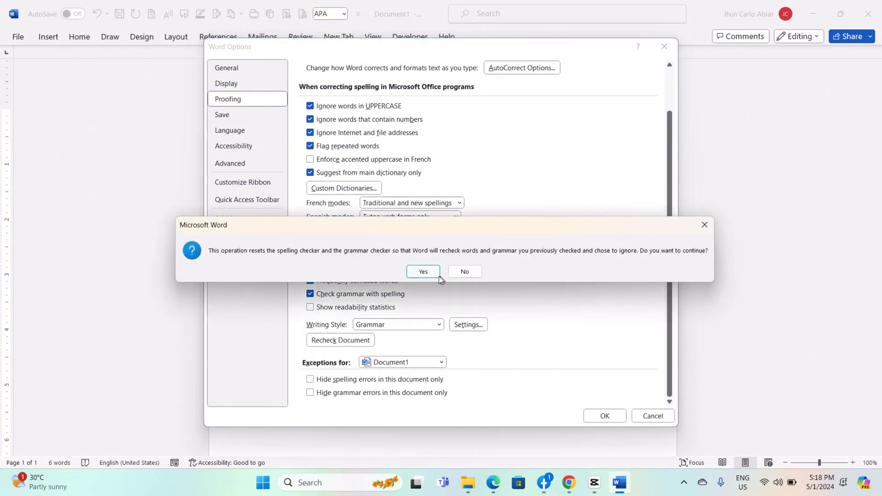
click(422, 271)
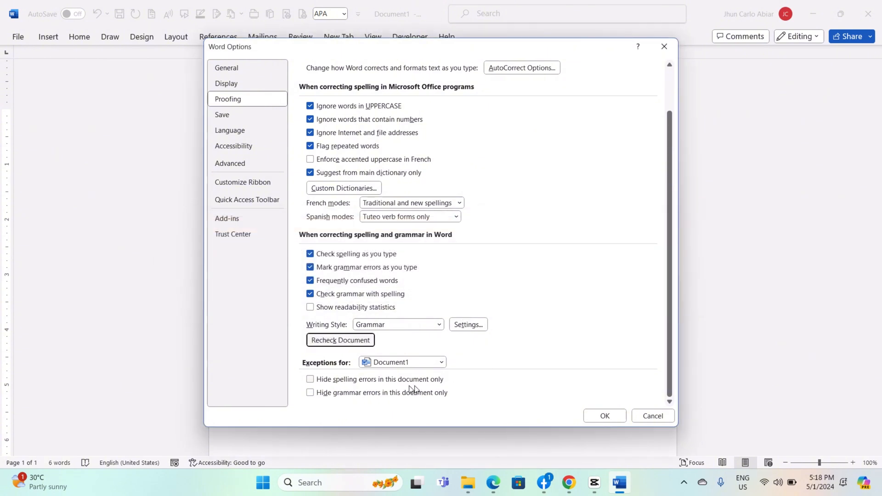
mouse_move(547, 338)
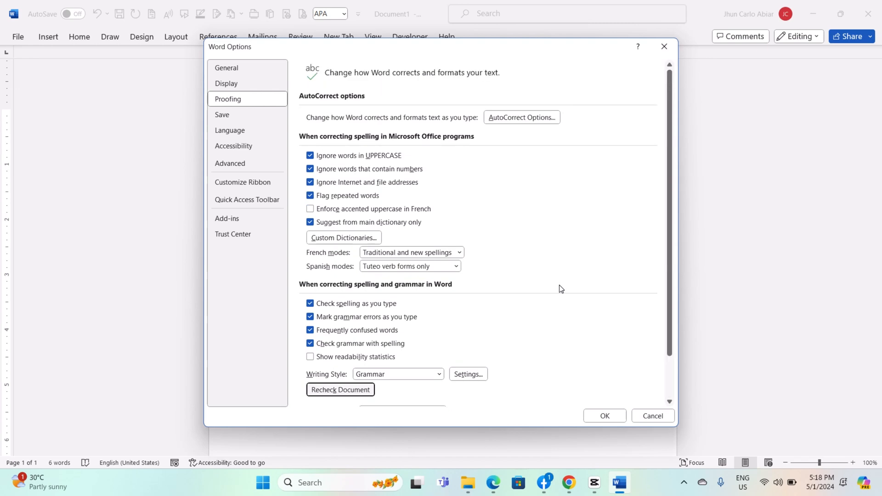
scroll(down, 3)
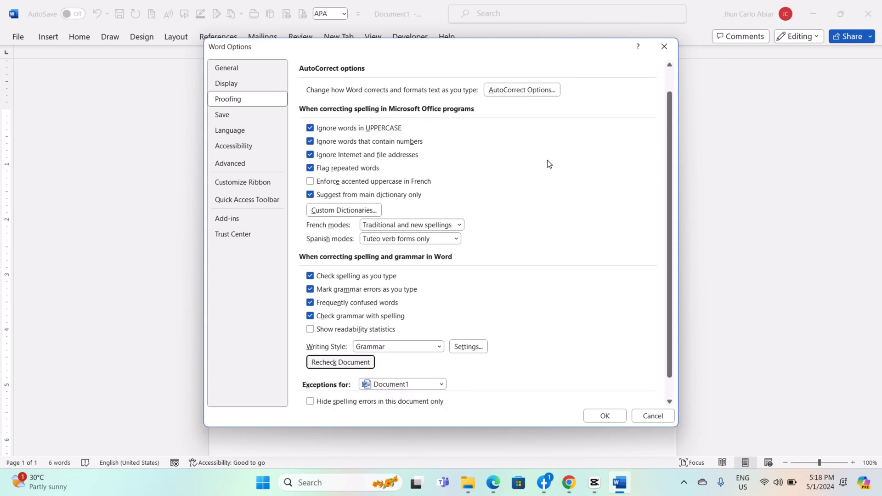